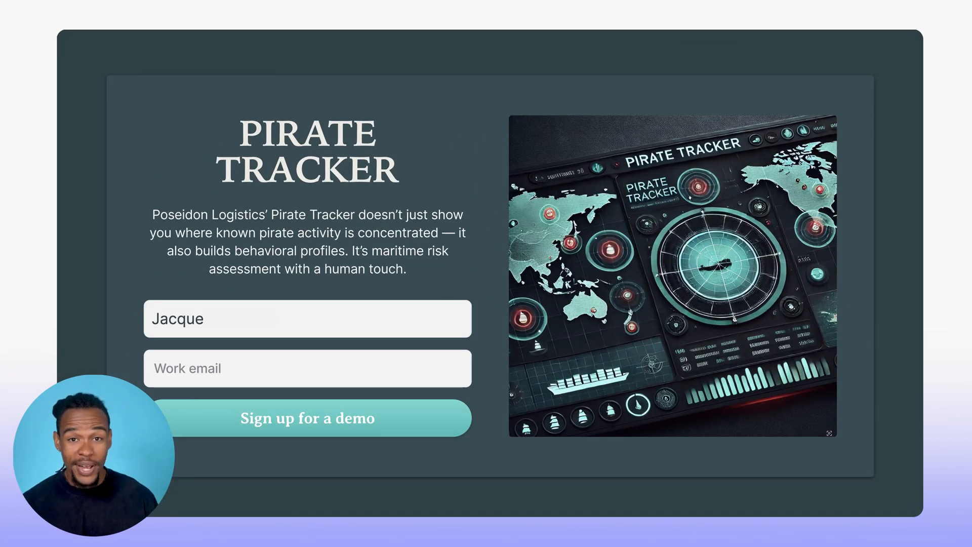
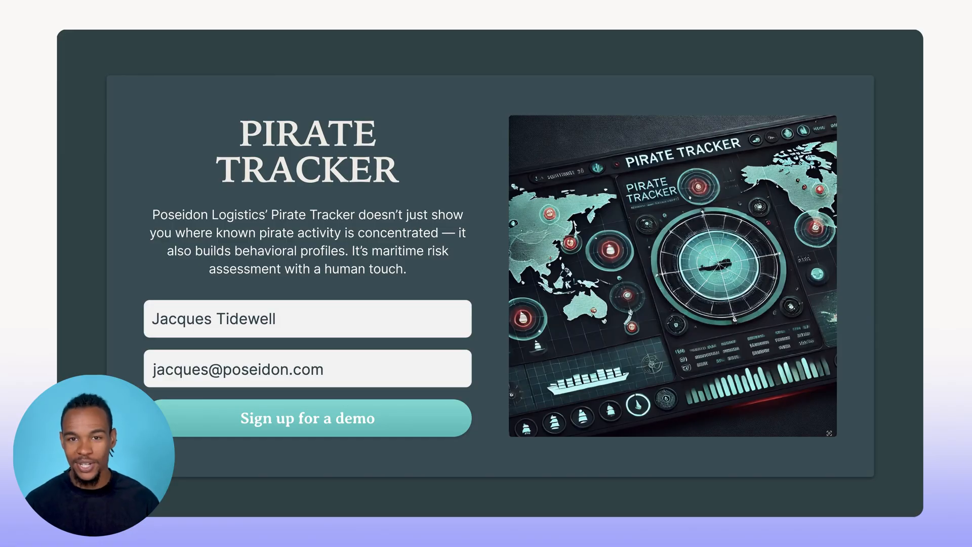
click(541, 501)
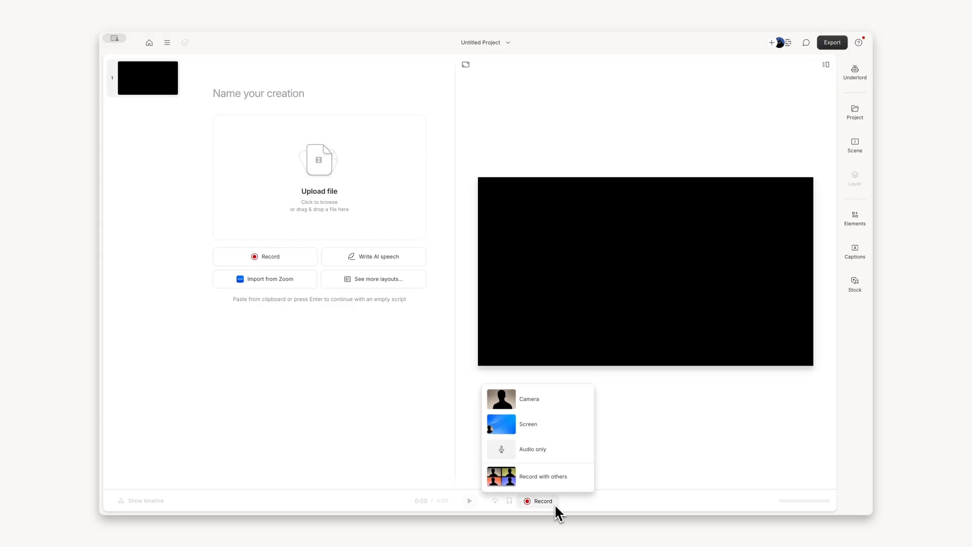
Step: Record the camera together with the shared Poseidon Logistics website
click(529, 398)
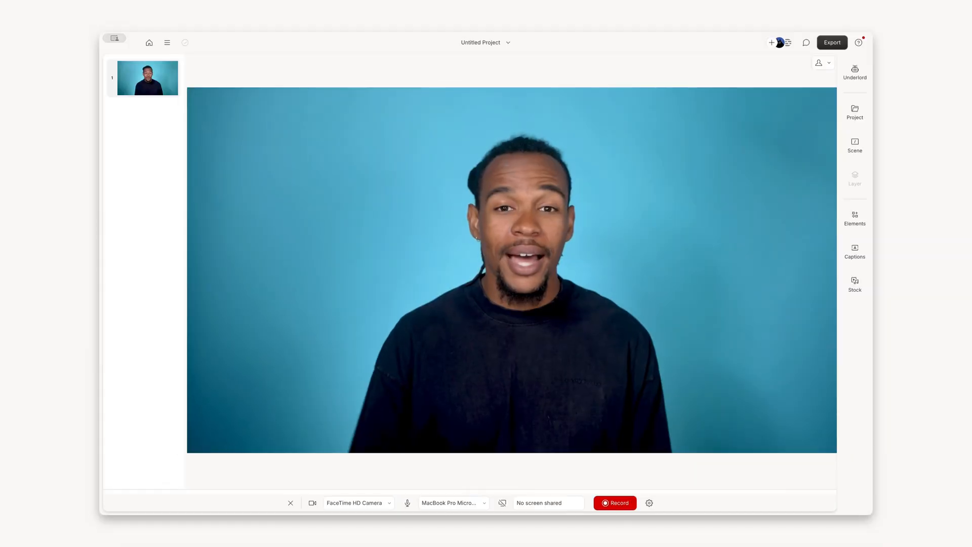
click(502, 502)
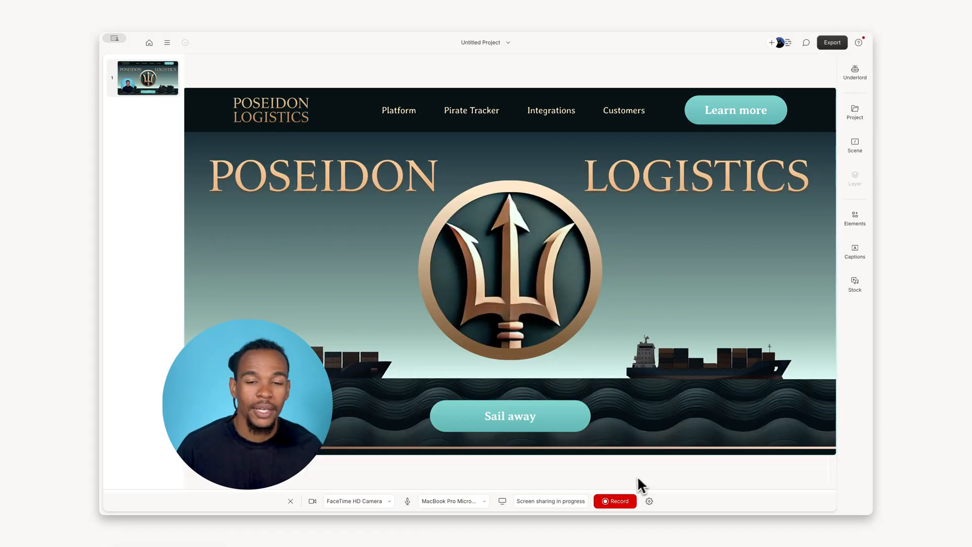
click(614, 500)
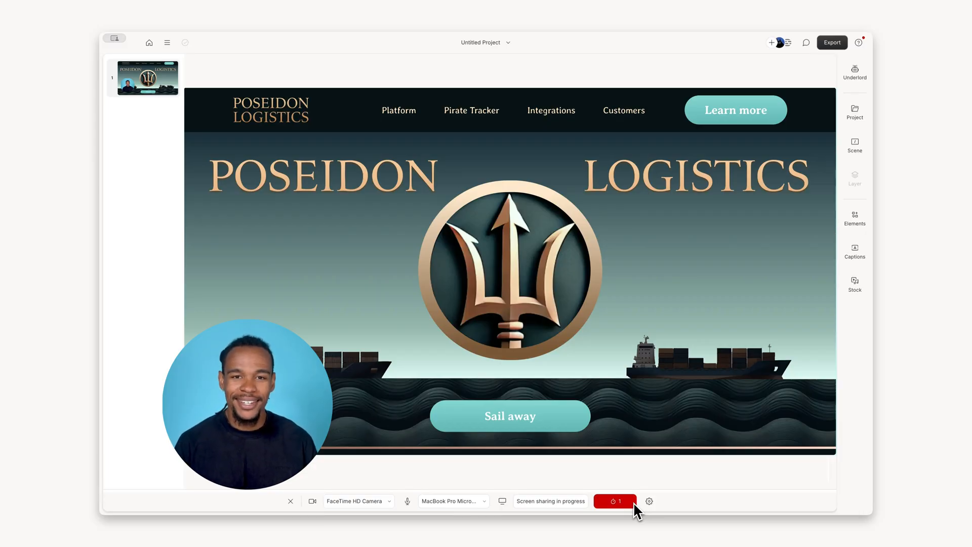
click(614, 501)
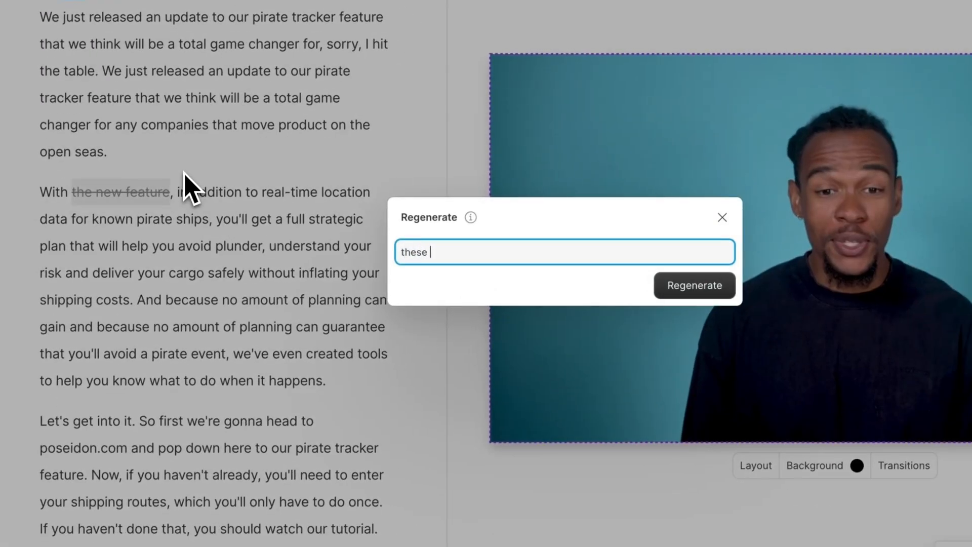
Step: Regenerate speech replacing the crossed-out 'the new feature' with 'these'
click(694, 285)
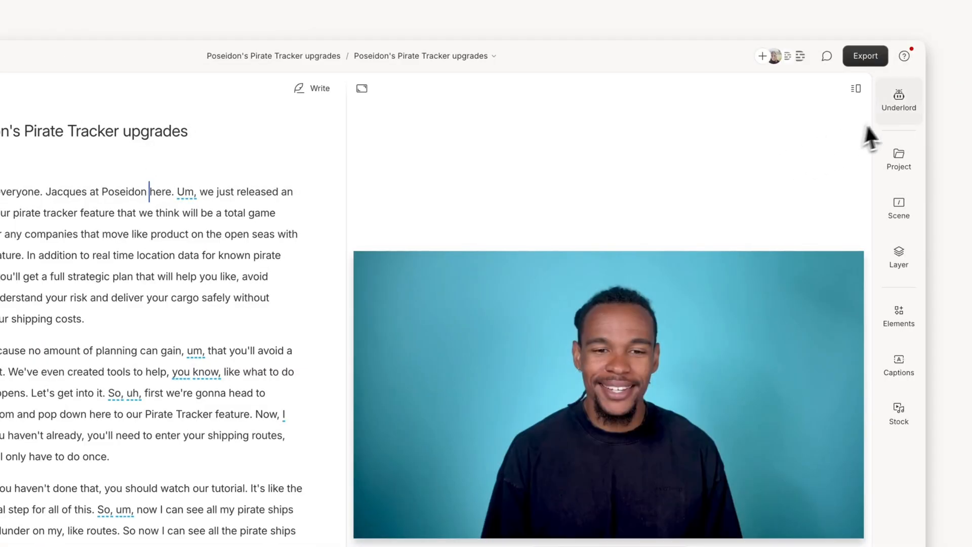
Step: Have Underlord remove filler words like 'um' from the transcript
click(899, 99)
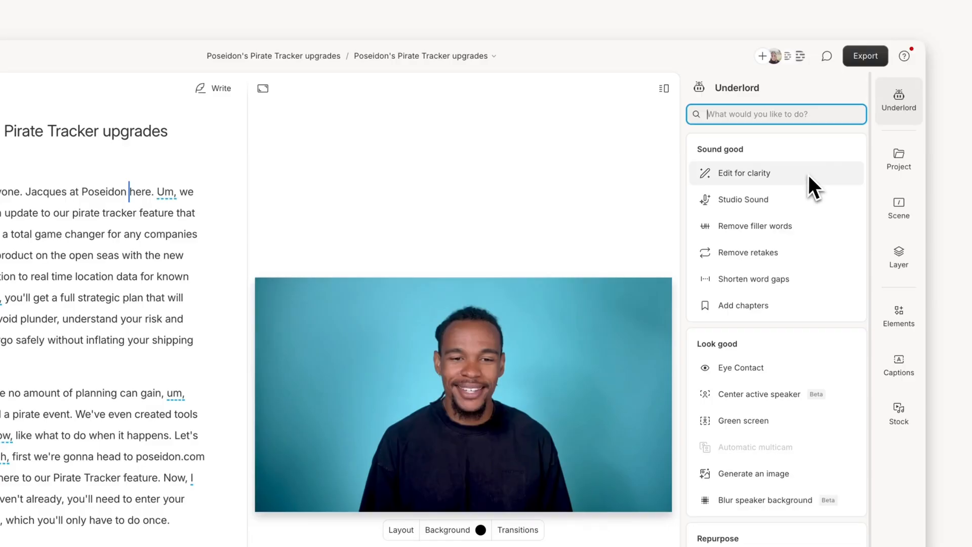
mouse_move(821, 229)
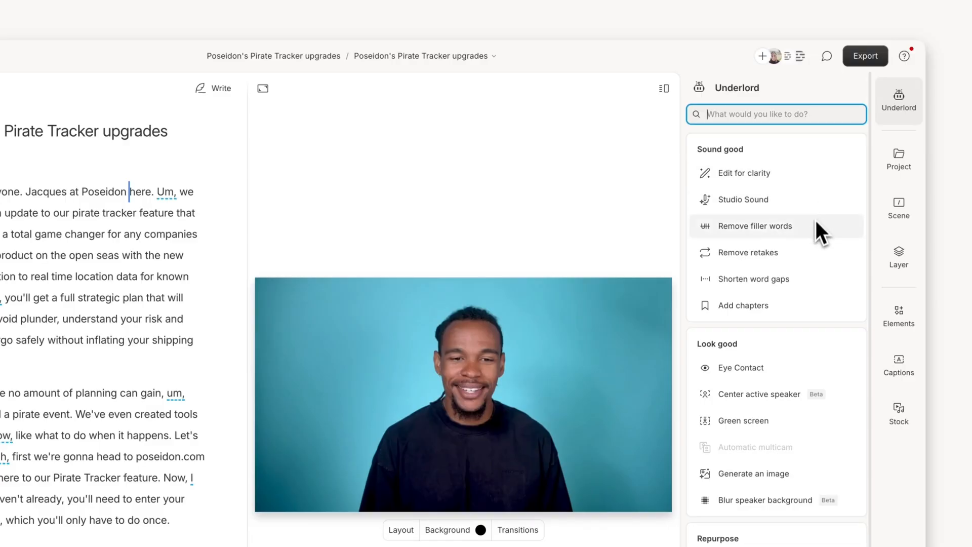
click(755, 226)
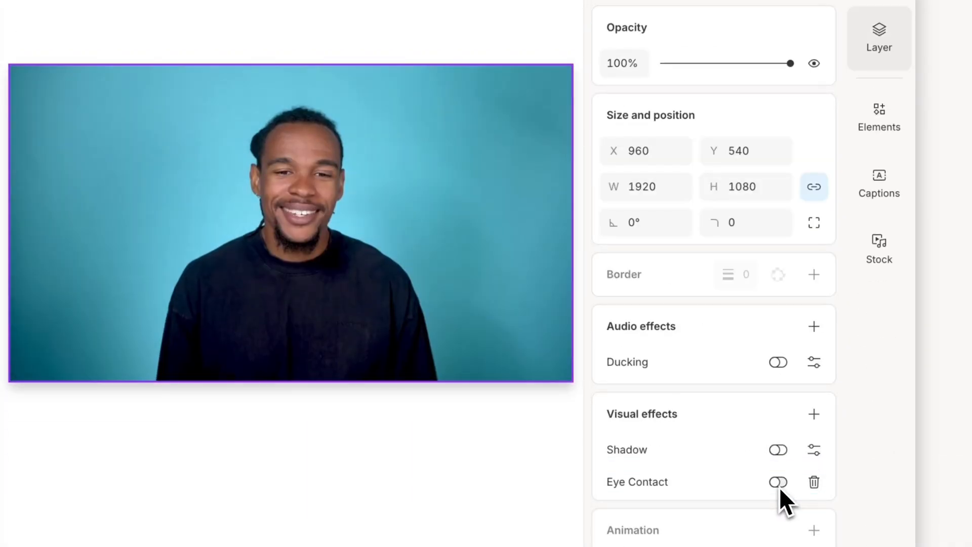
Step: Turn on Eye Contact correction in the speaker layer's visual effects
click(778, 482)
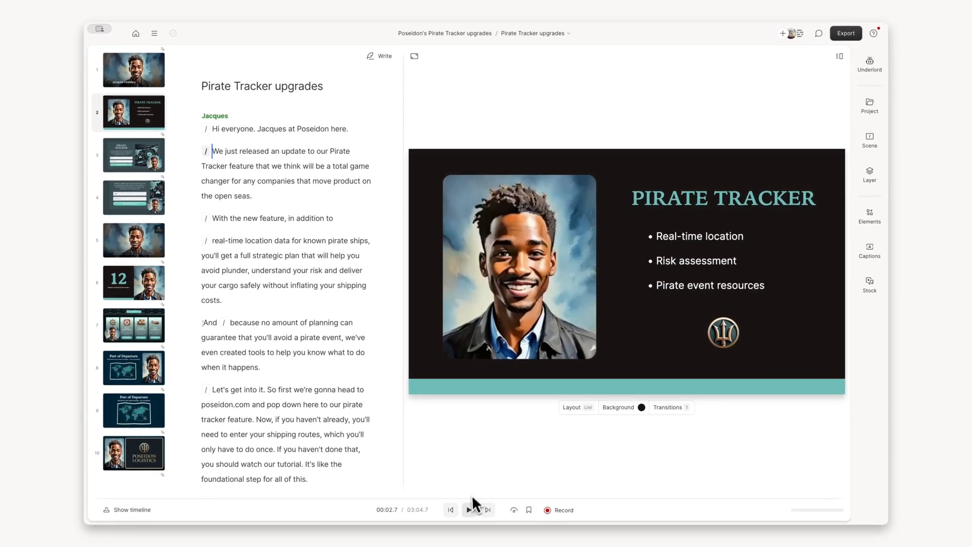
Step: Preview the demo, then pick an option for a scene break from its context menu
click(469, 510)
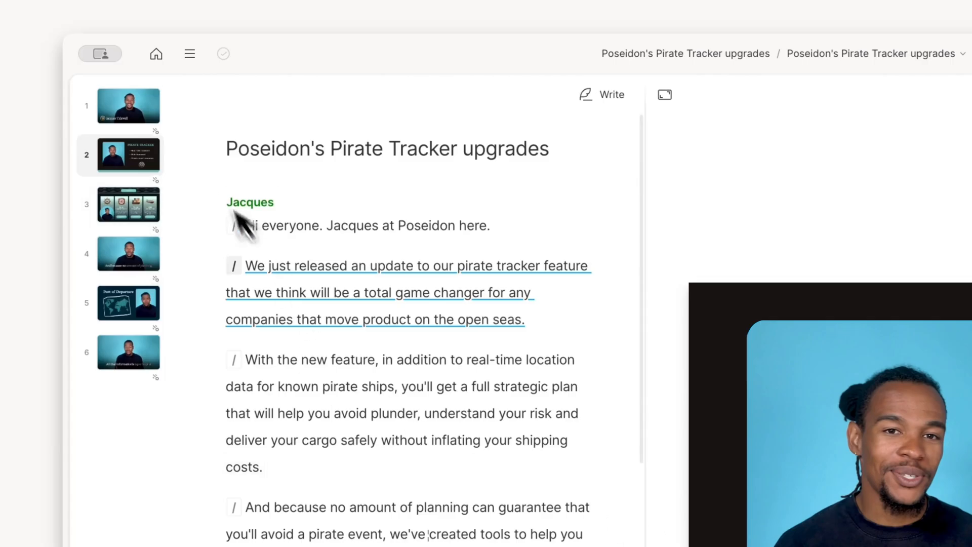
right_click(128, 155)
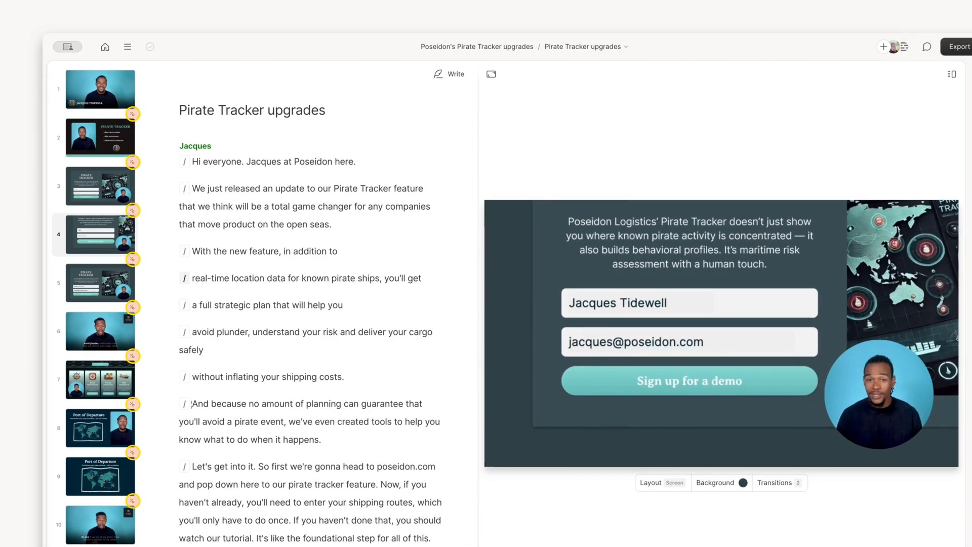
click(99, 283)
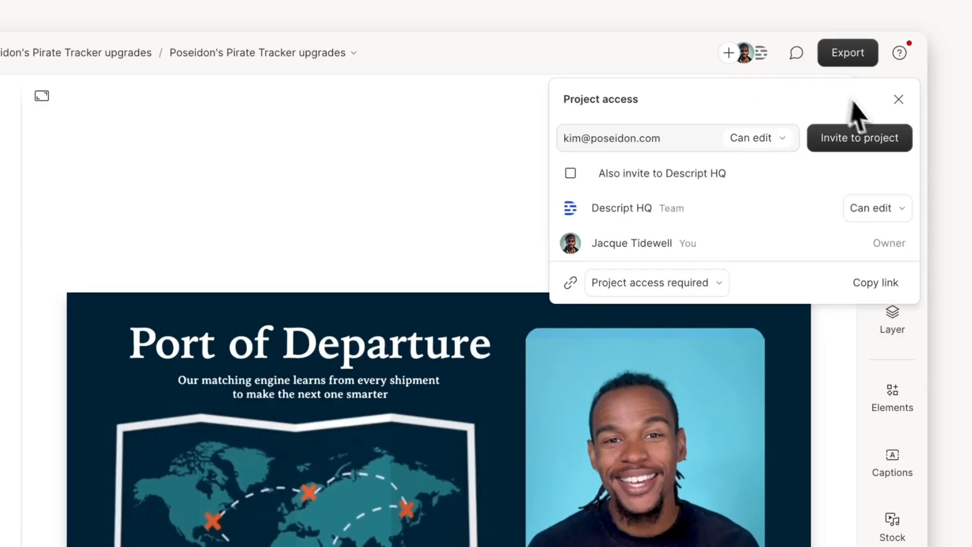
Step: Invite a colleague as editor, publish the video as a Descript web link, and view it
click(848, 53)
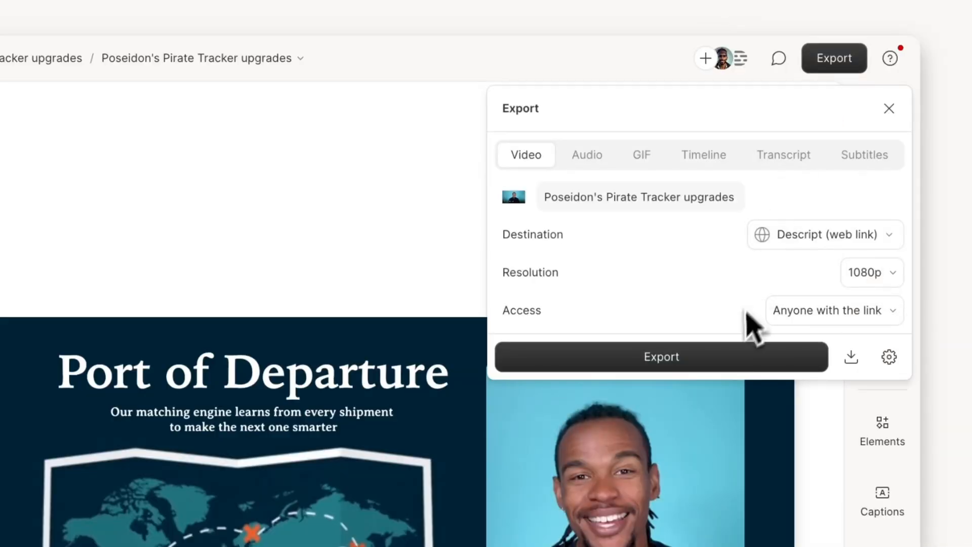
click(660, 356)
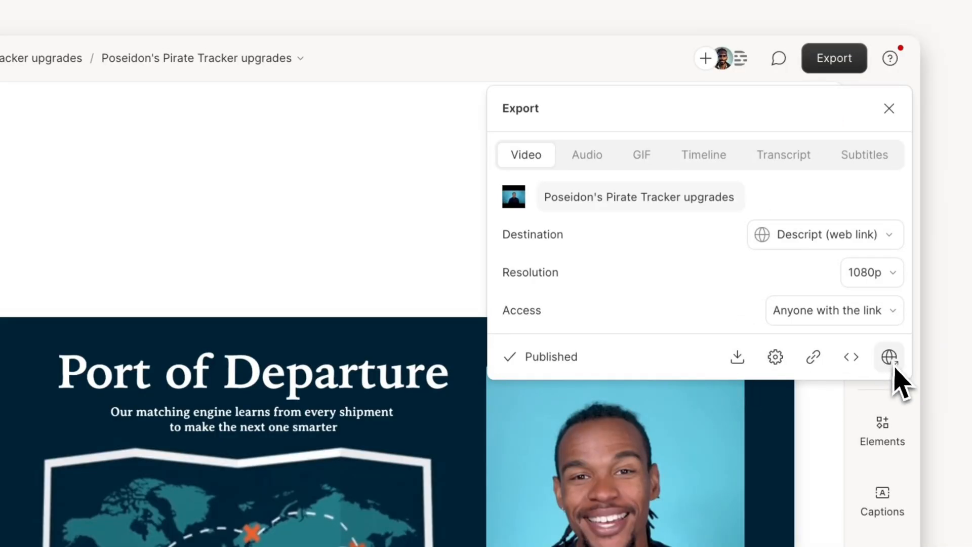
click(888, 357)
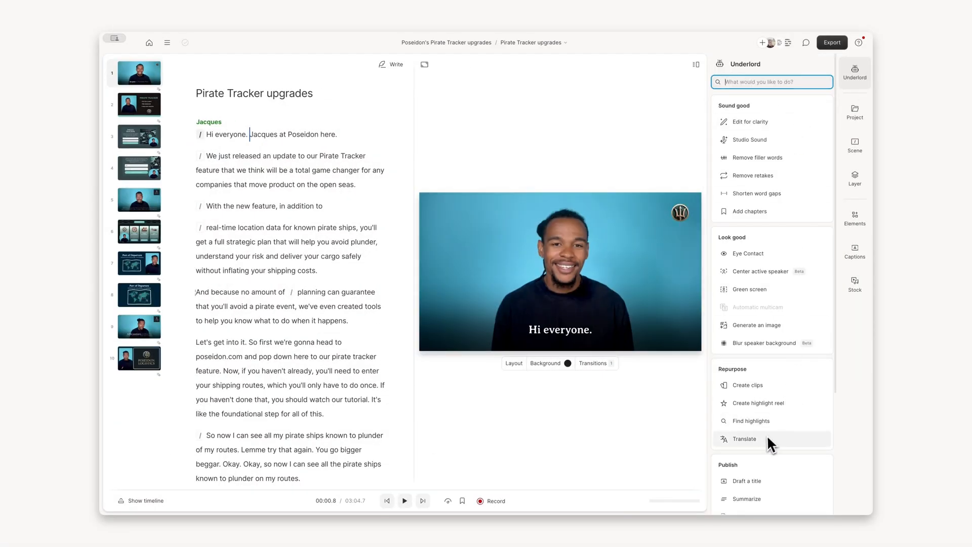
Step: Select Chinese as a target language in Underlord's Translate action
click(744, 439)
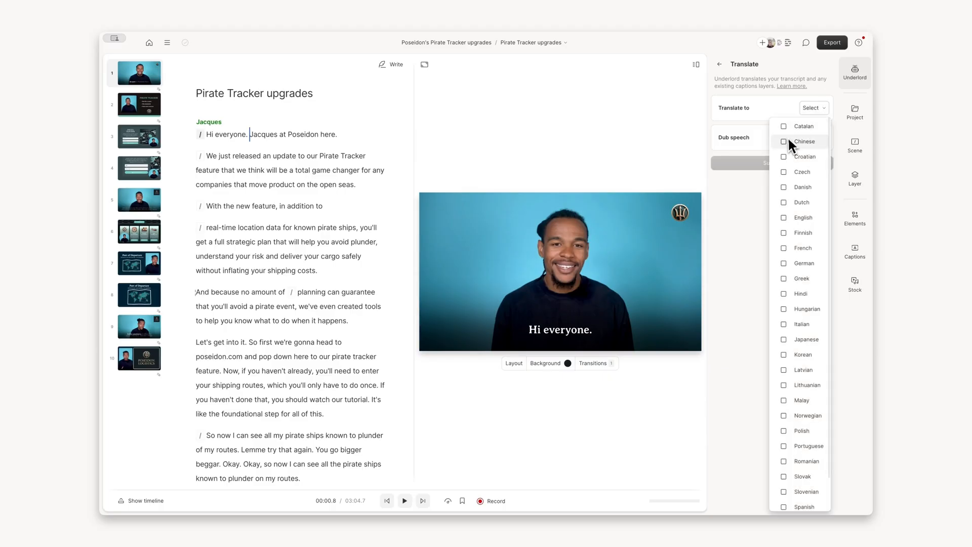
click(784, 248)
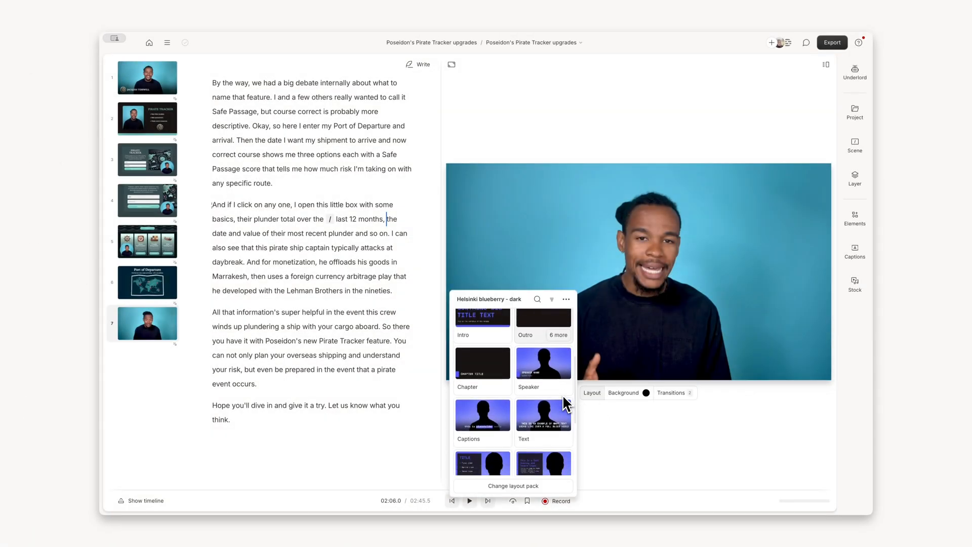
Step: Apply restyled captions and the top-right Poseidon Logistics logo, and choose a new scene's layout
click(483, 419)
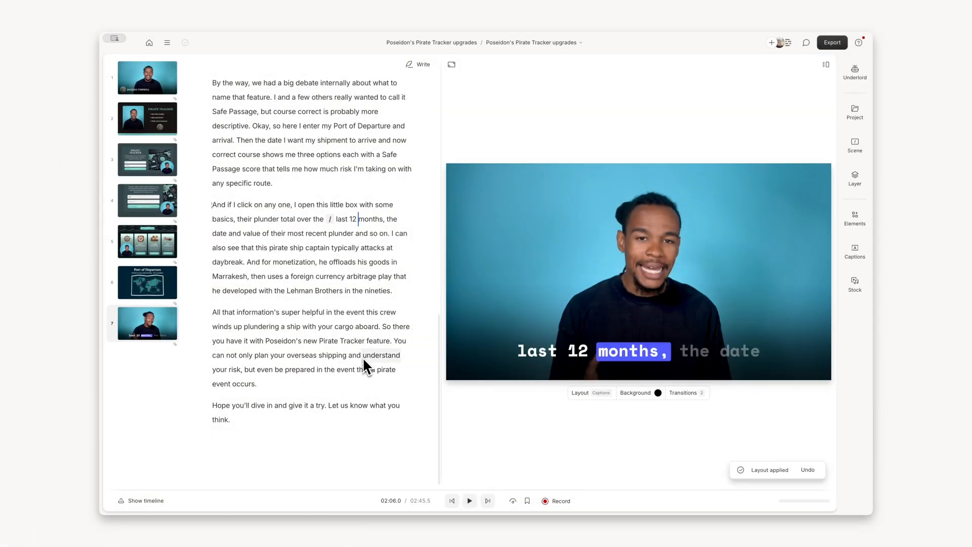
click(626, 351)
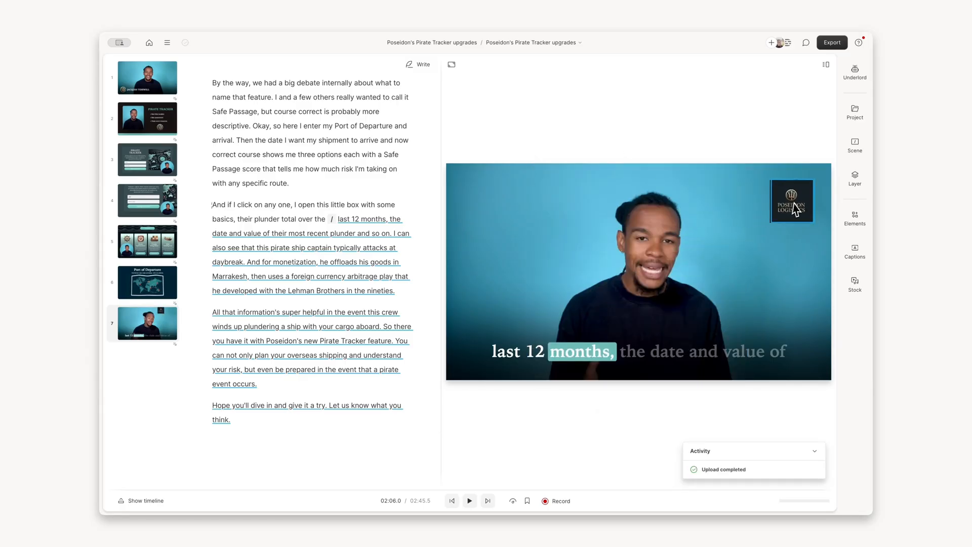
click(791, 200)
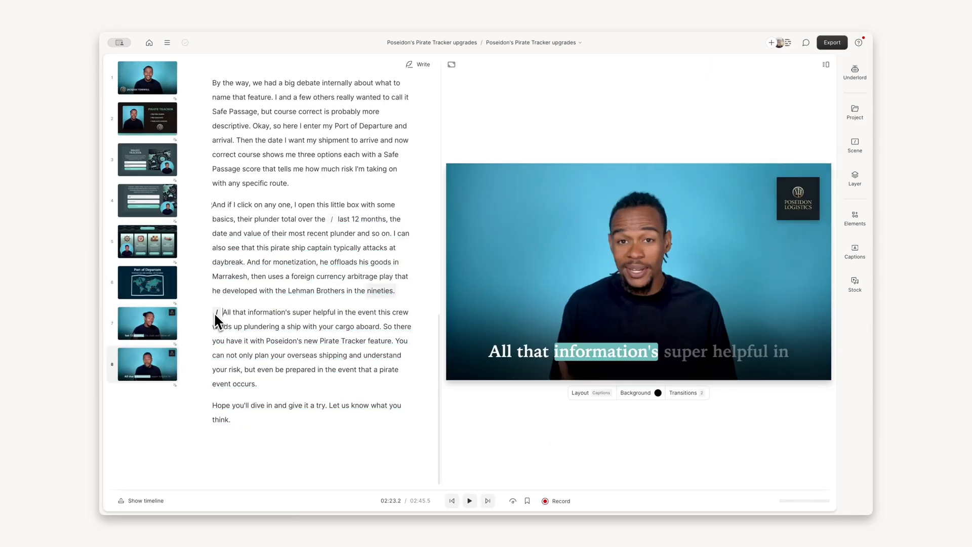
click(580, 392)
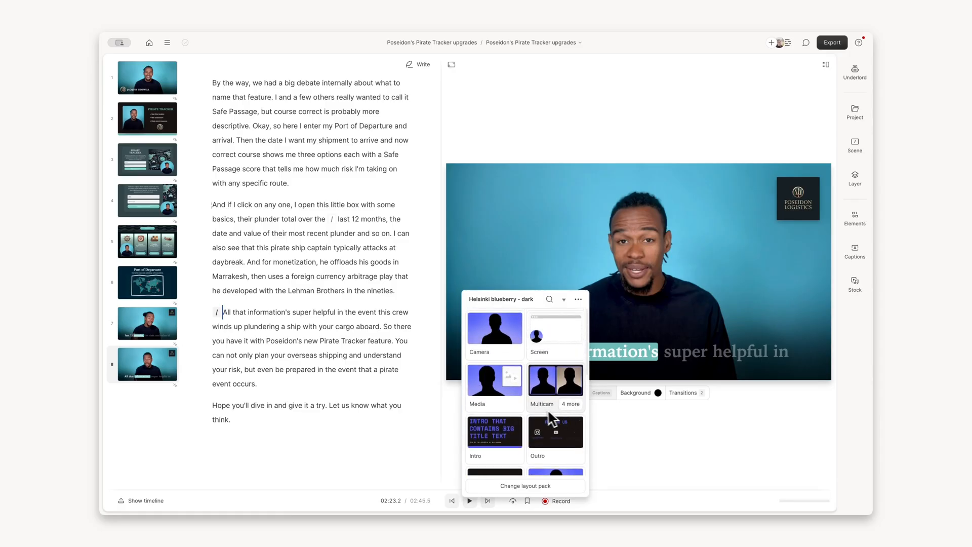